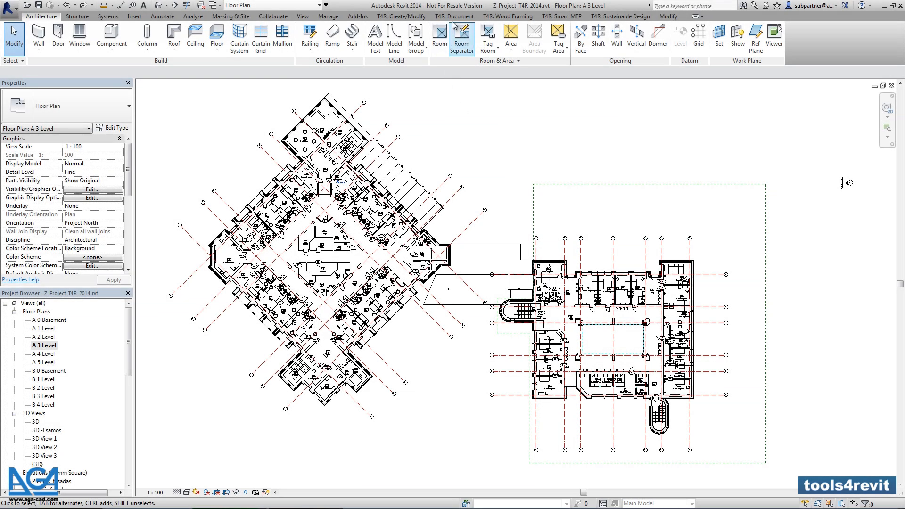
Review the Steam table workbook in Excel, then return to Revit's Excel2R tools
{"action": "left_click", "coordinate": [454, 16]}
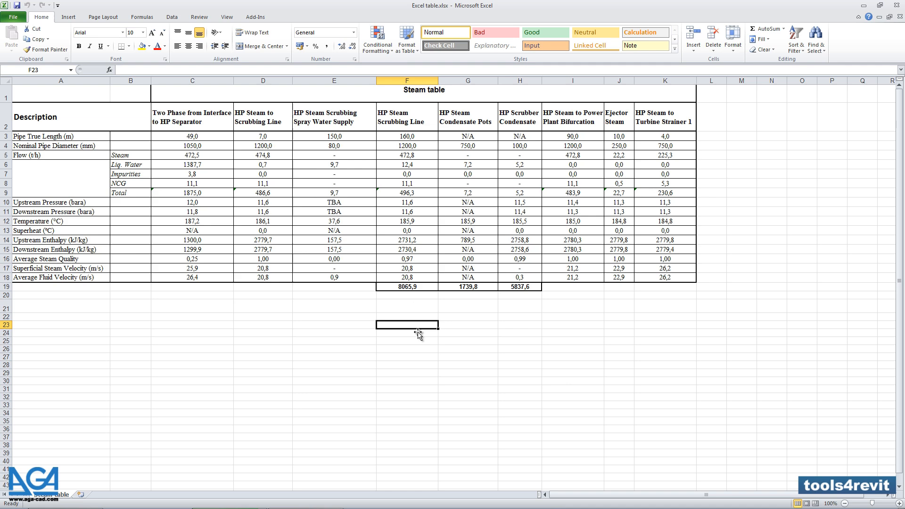
{"action": "left_click", "coordinate": [468, 340]}
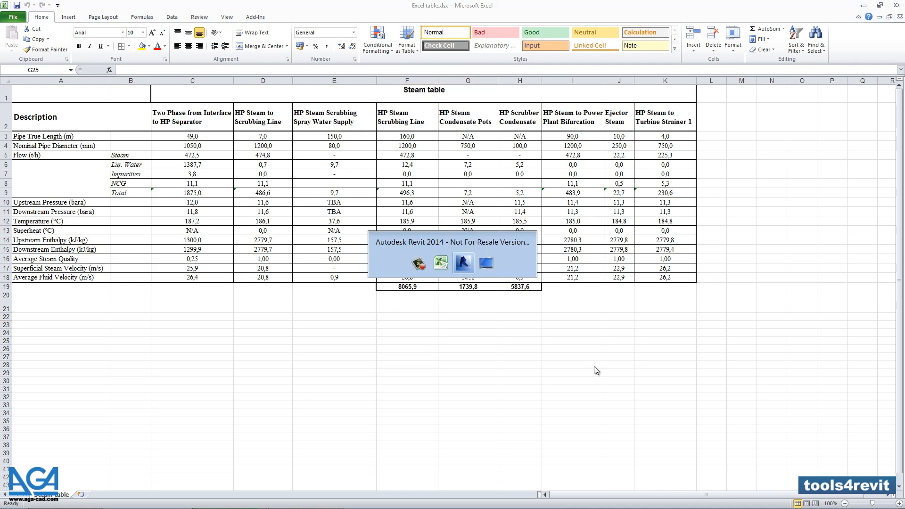
{"action": "left_click", "coordinate": [464, 262]}
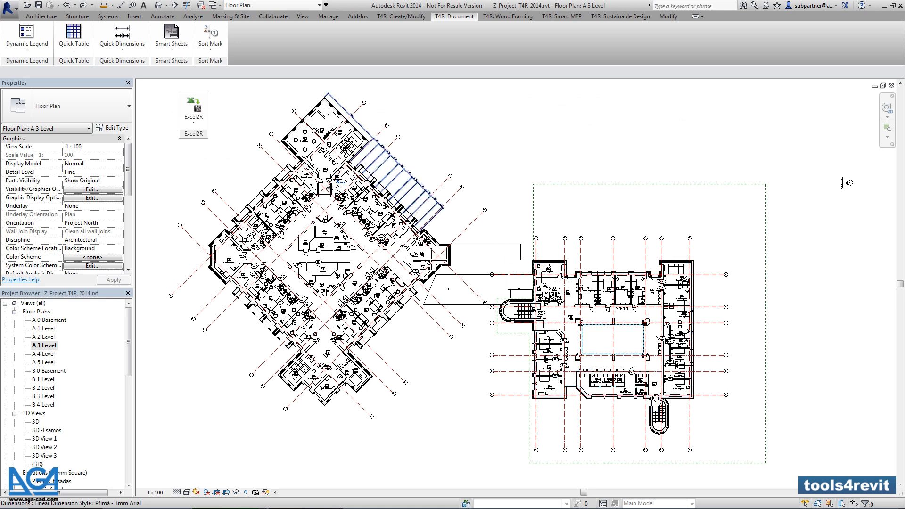
Start an Excel2R Create Tables import and load the Excel table.xlsx workbook
{"action": "left_click", "coordinate": [193, 110]}
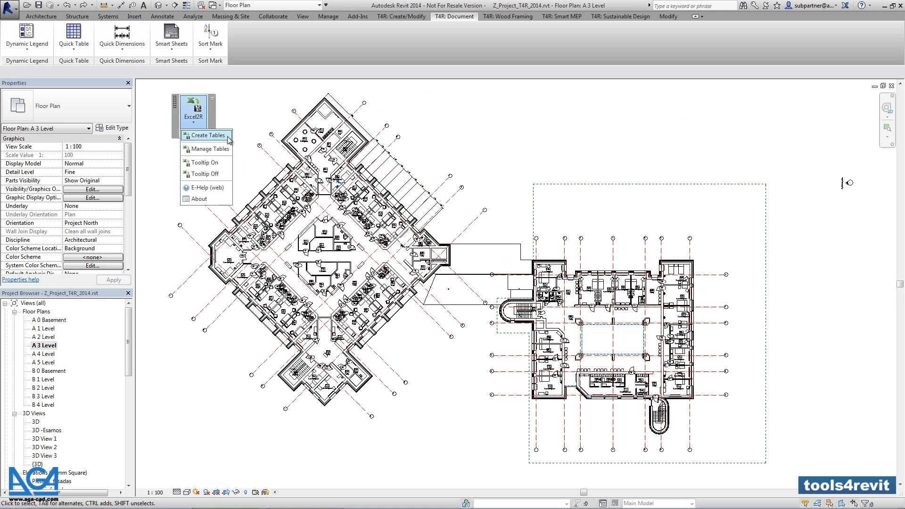
{"action": "left_click", "coordinate": [206, 135]}
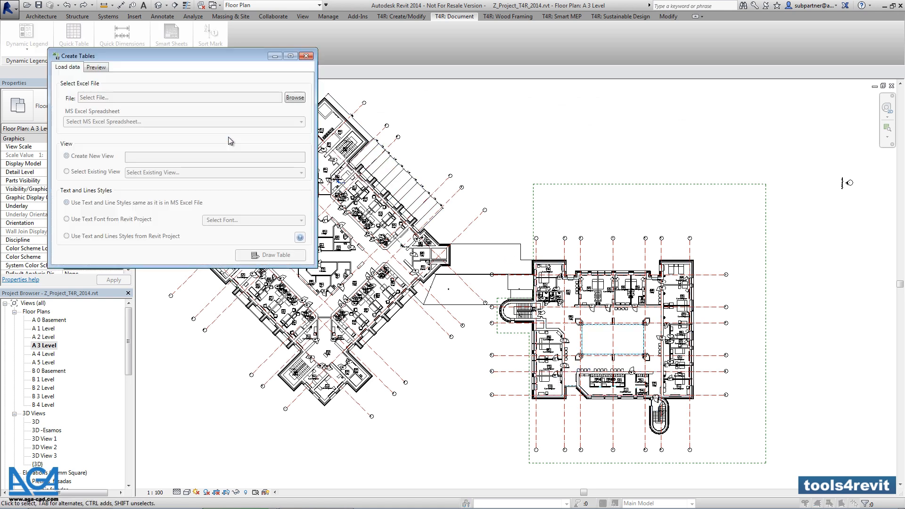
{"action": "left_click", "coordinate": [294, 97]}
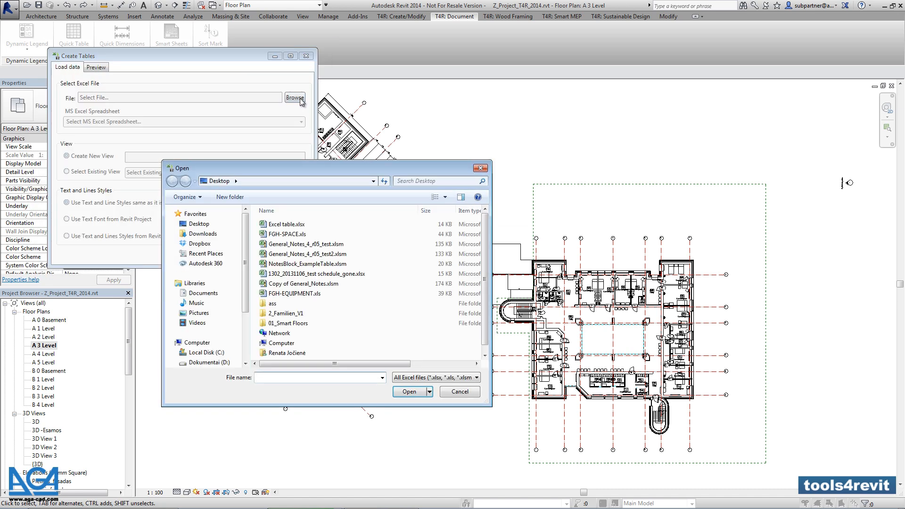
{"action": "left_click", "coordinate": [287, 224]}
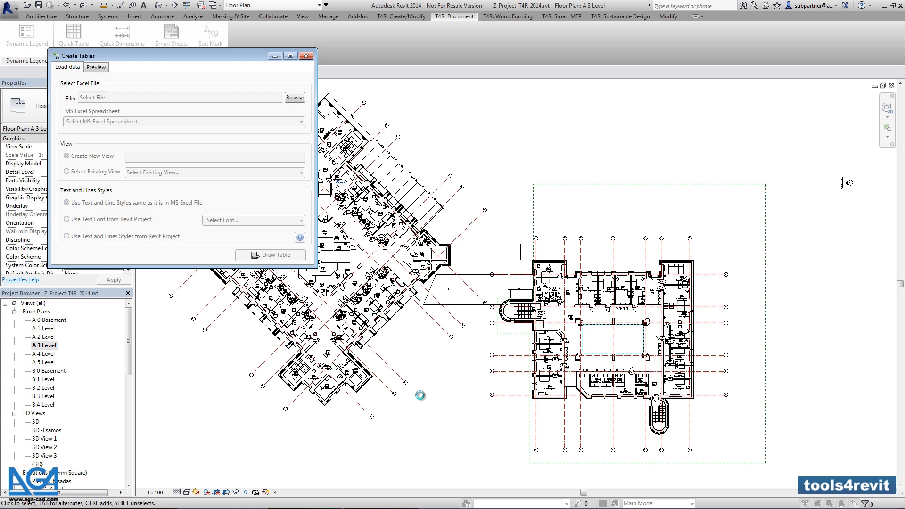
{"action": "left_click", "coordinate": [294, 97]}
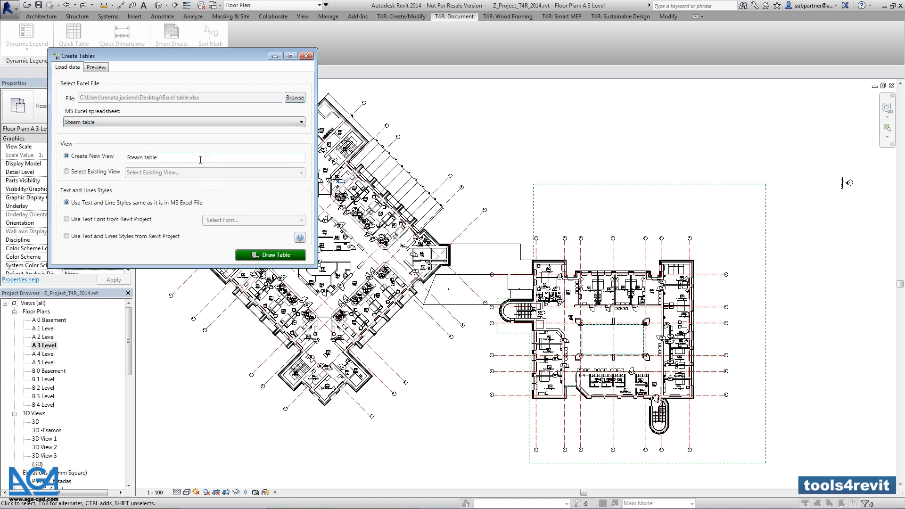
Draw the table into a new 'Steam table' view using Excel's text and line styles
{"action": "left_click", "coordinate": [173, 156]}
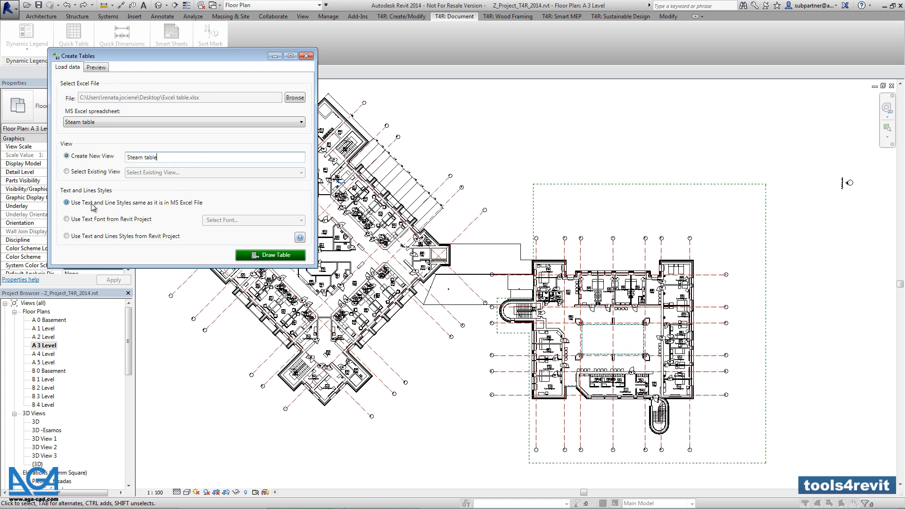
{"action": "left_click", "coordinate": [68, 236]}
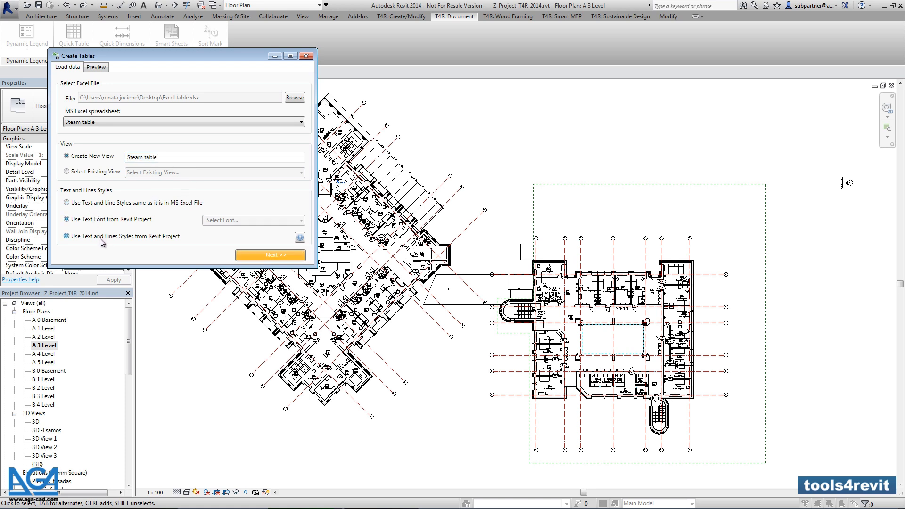
{"action": "left_click", "coordinate": [66, 203]}
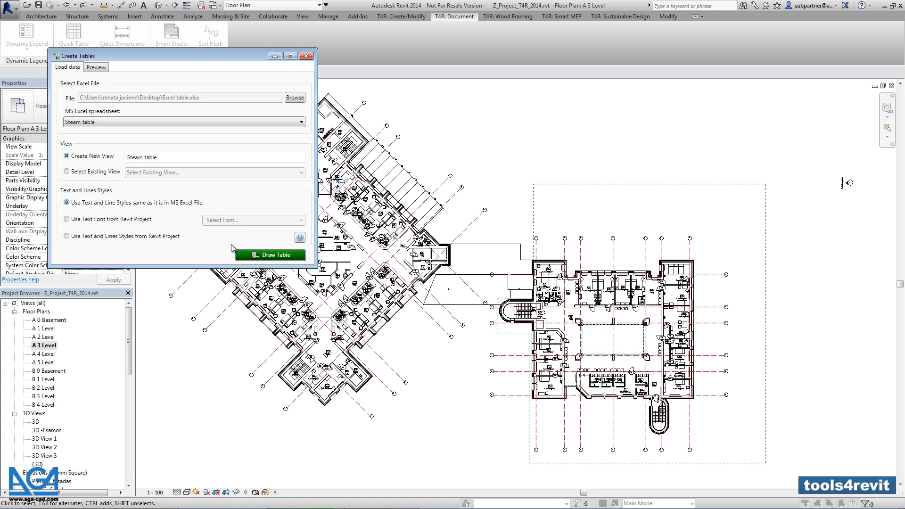
{"action": "left_click", "coordinate": [270, 255]}
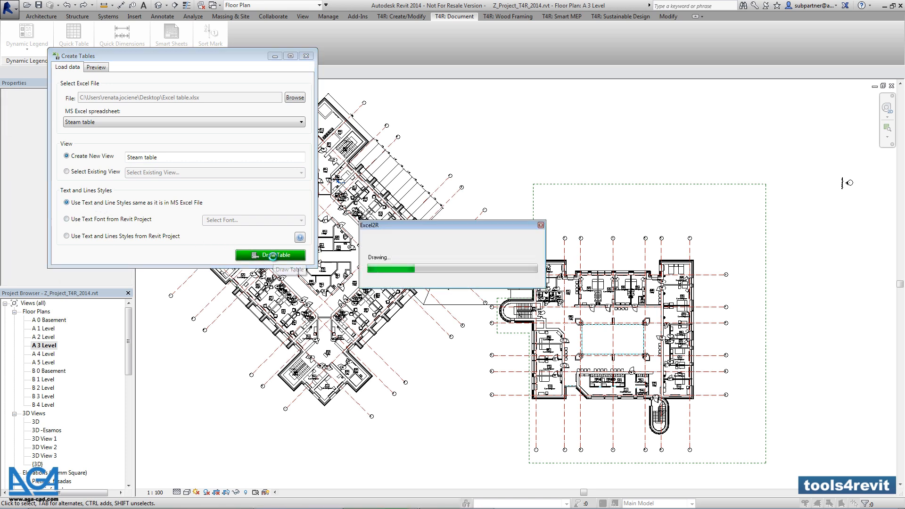
{"action": "left_click", "coordinate": [269, 255]}
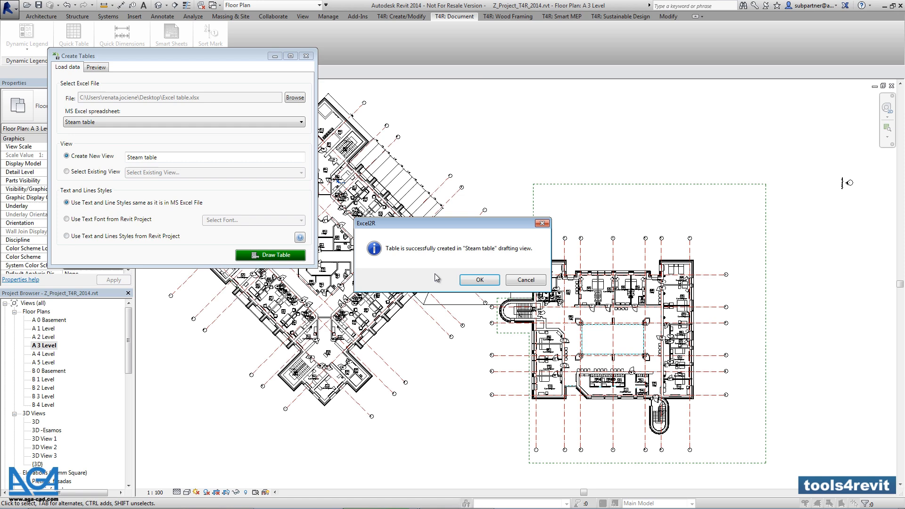
{"action": "left_click", "coordinate": [478, 279]}
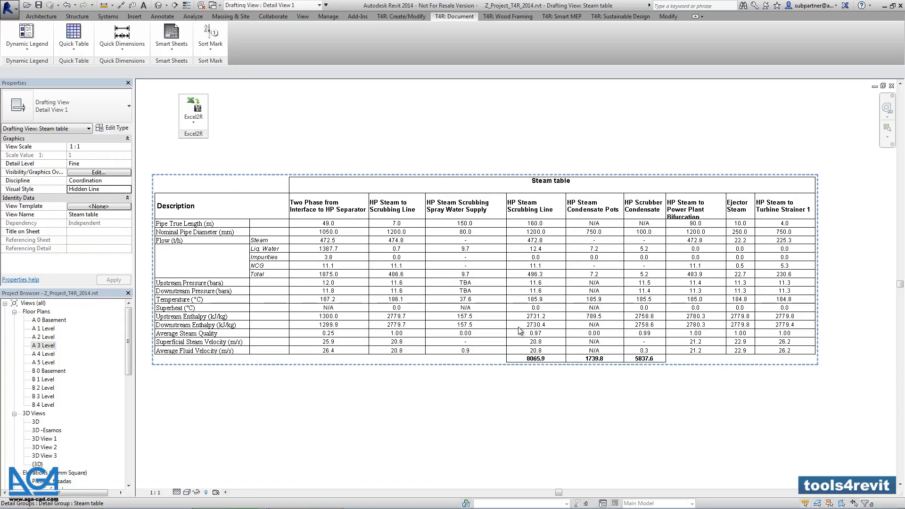
Look over the new Steam table drafting view, then bring Excel back to the front
{"action": "double_click", "coordinate": [193, 110]}
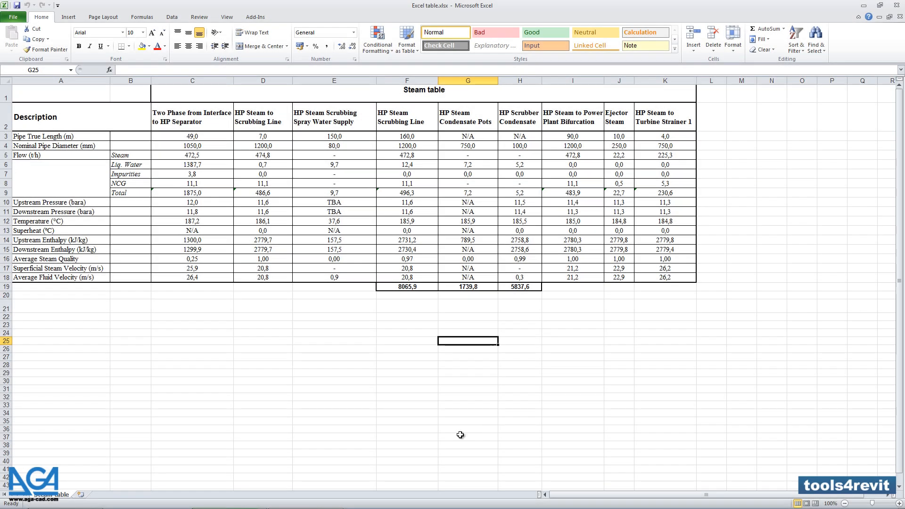
Add '(modified)' to the Excel title so it reads 'Steam table (modified)'
{"action": "double_click", "coordinate": [424, 90]}
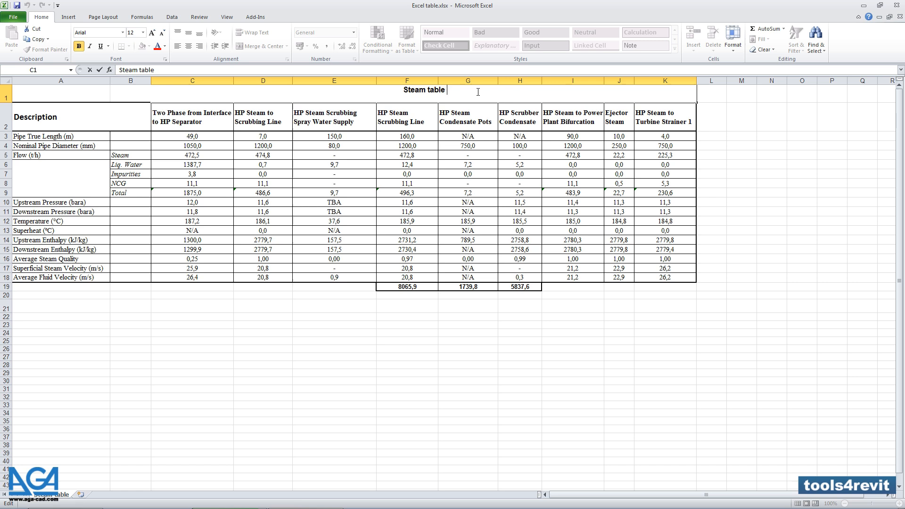
{"action": "type", "text": "(mod)"}
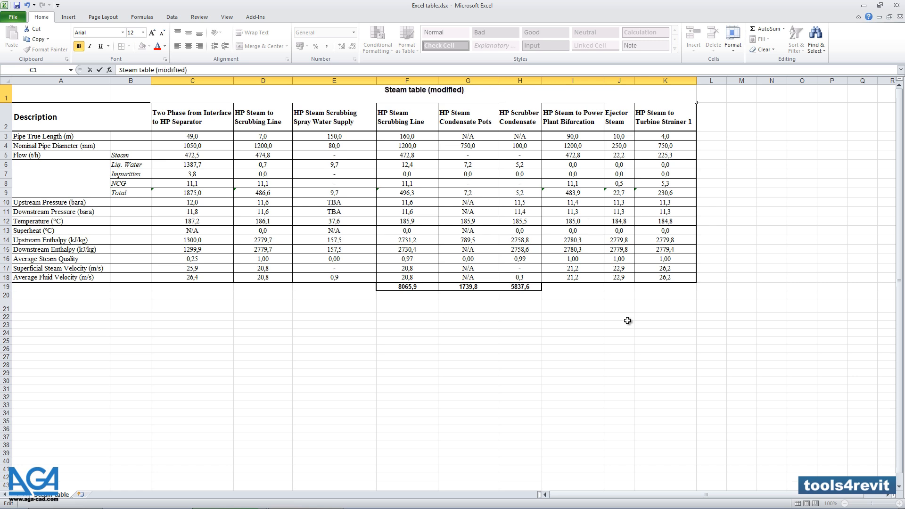
{"action": "left_click", "coordinate": [618, 324]}
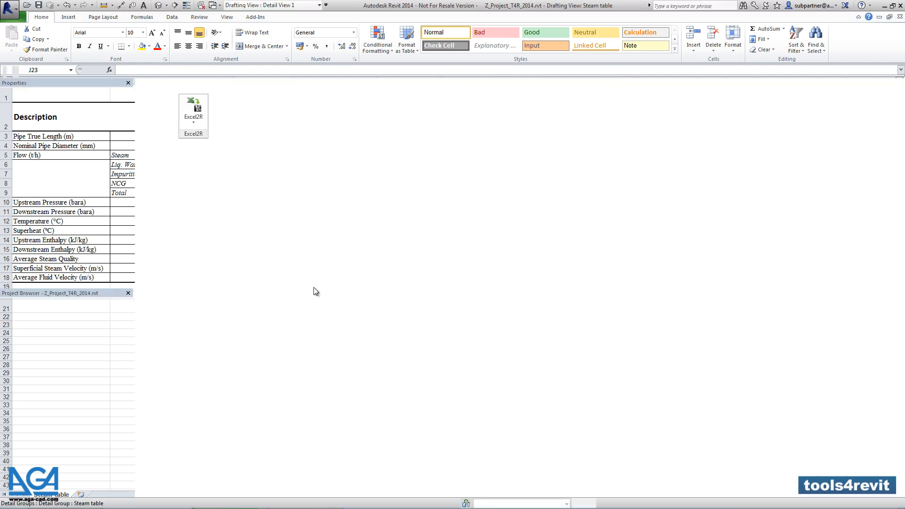
Update the Steam table link from Excel in Excel2R's table manager and confirm
{"action": "left_click", "coordinate": [206, 110]}
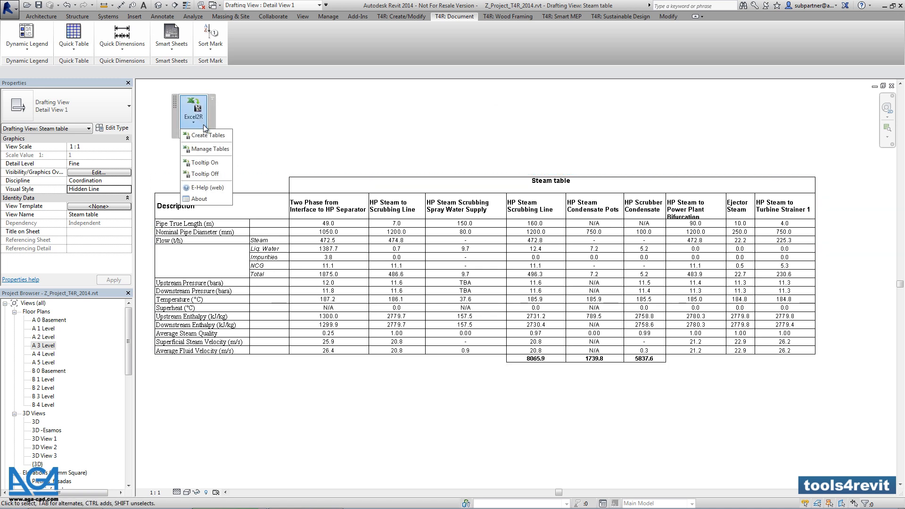
{"action": "mouse_move", "coordinate": [207, 148]}
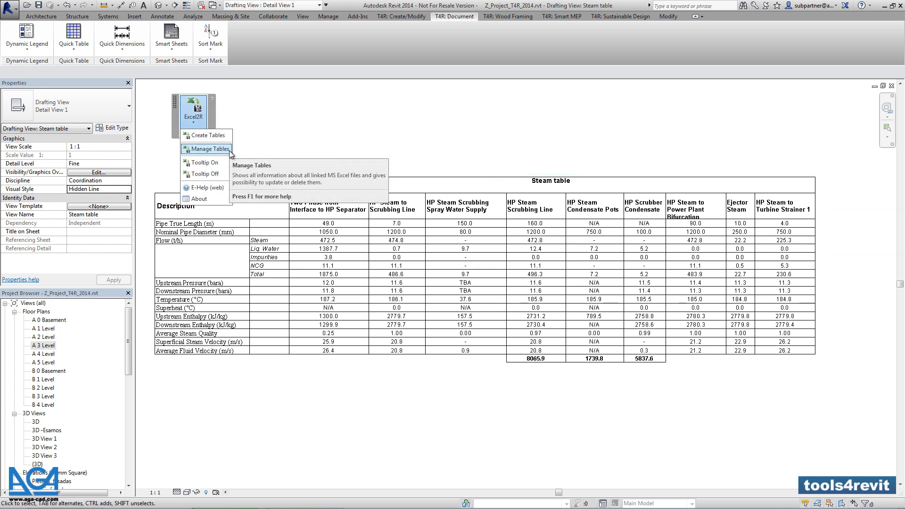
{"action": "left_click", "coordinate": [207, 148]}
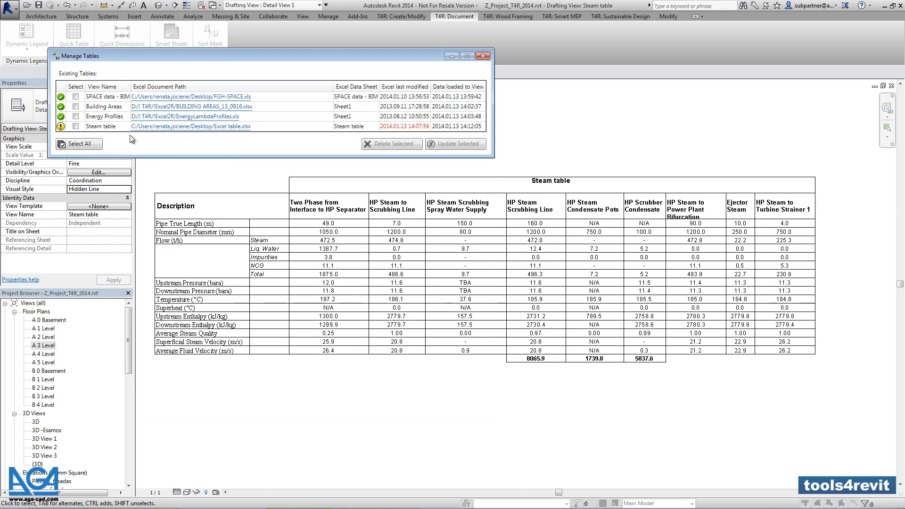
{"action": "mouse_move", "coordinate": [62, 127]}
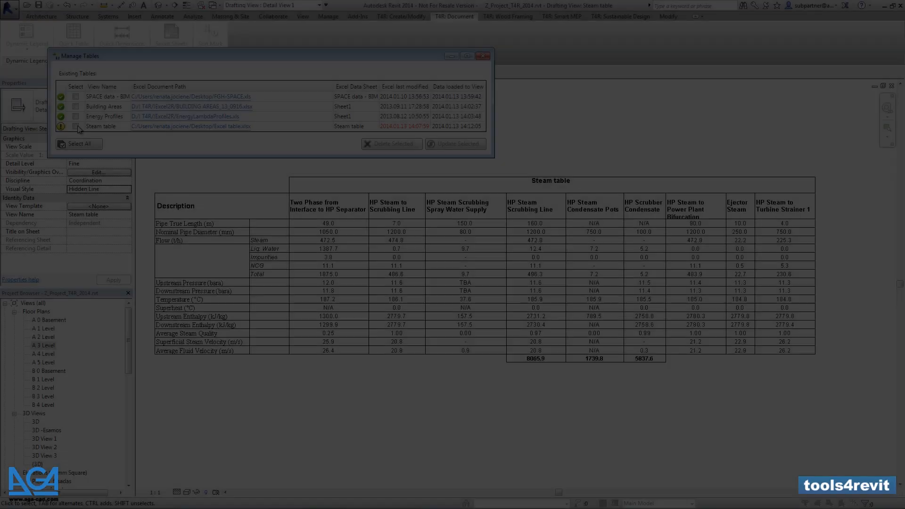
{"action": "left_click", "coordinate": [75, 126]}
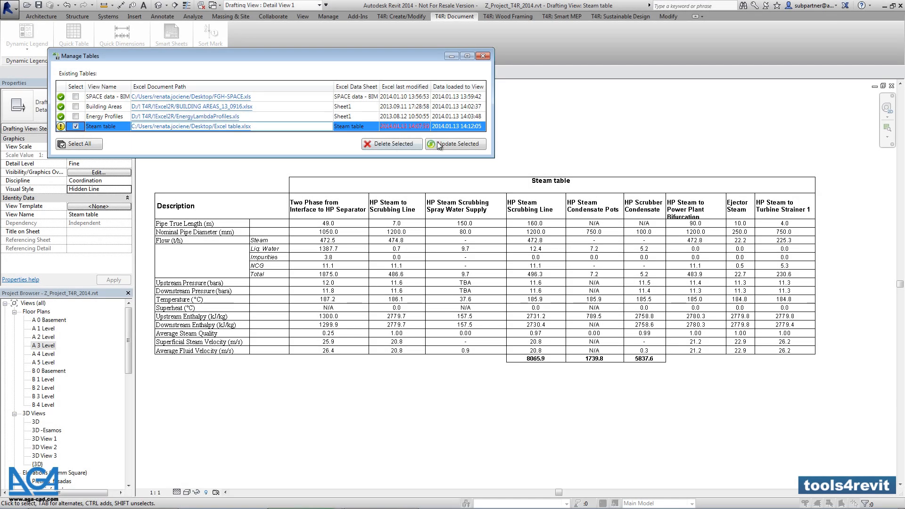
{"action": "left_click", "coordinate": [456, 144]}
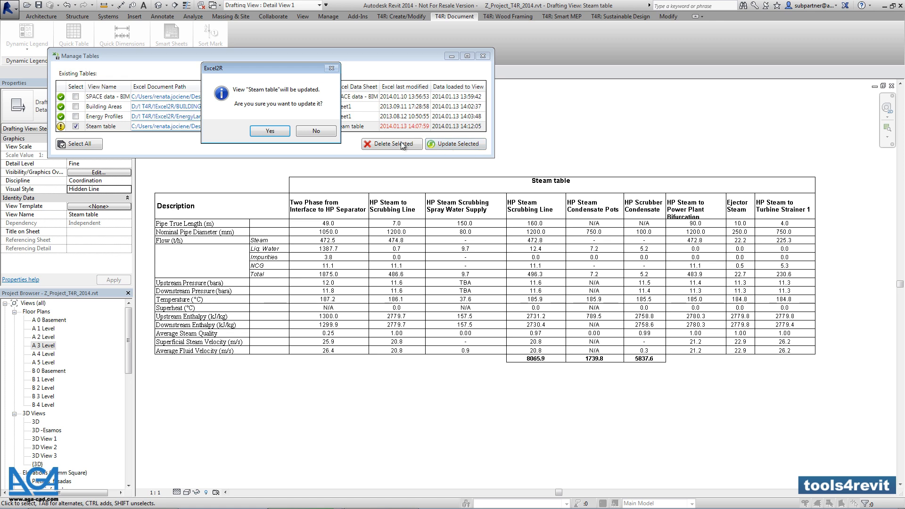
{"action": "left_click", "coordinate": [269, 131]}
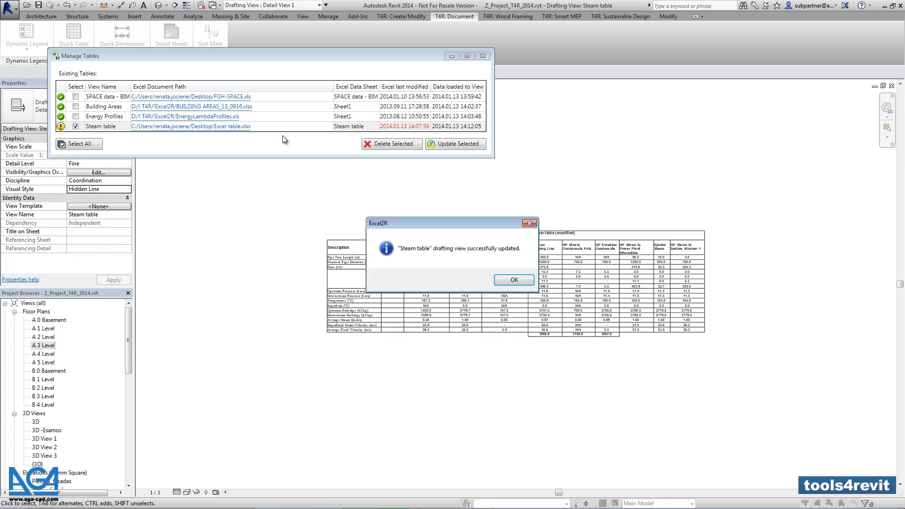
{"action": "left_click", "coordinate": [512, 279]}
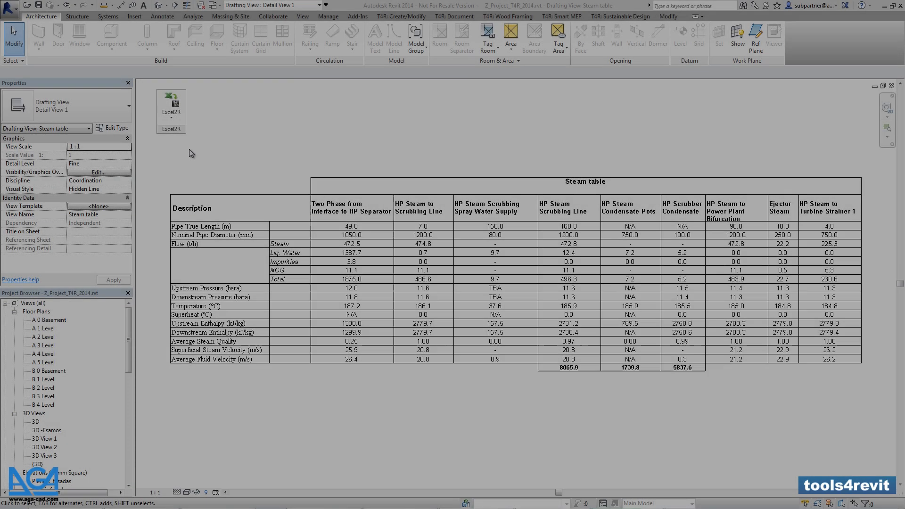
Show the Excel2R table commands over the Steam table drafting view
{"action": "left_click", "coordinate": [170, 113]}
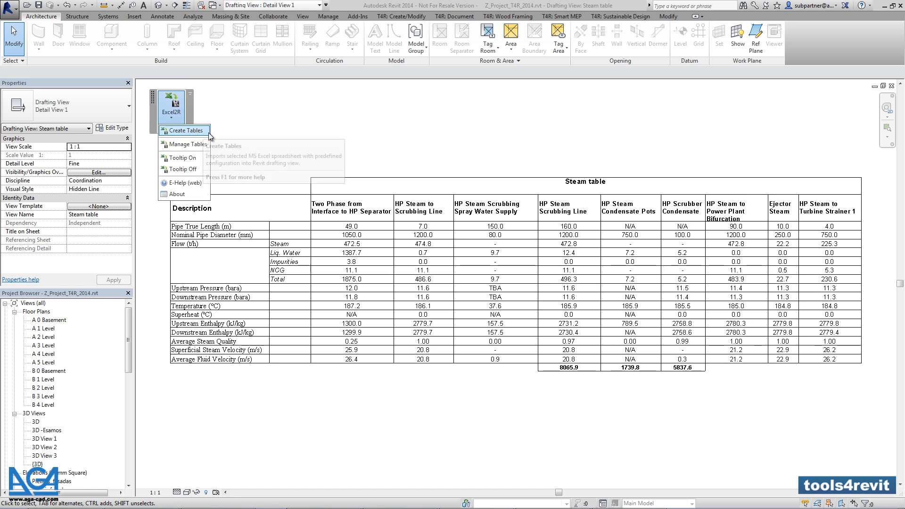
Set up importing the Spacemaker Cost sheet worksheet with Revit project styles, then proceed to mapping
{"action": "left_click", "coordinate": [183, 130]}
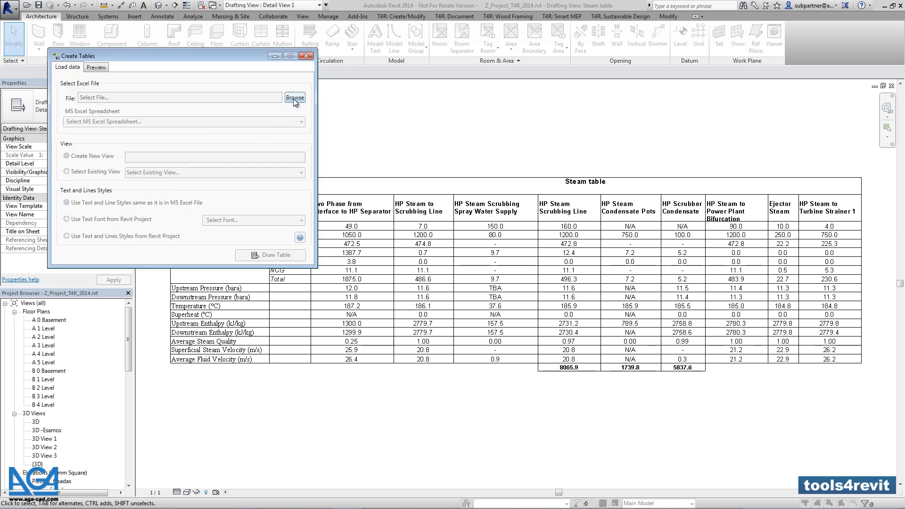
{"action": "left_click", "coordinate": [295, 97]}
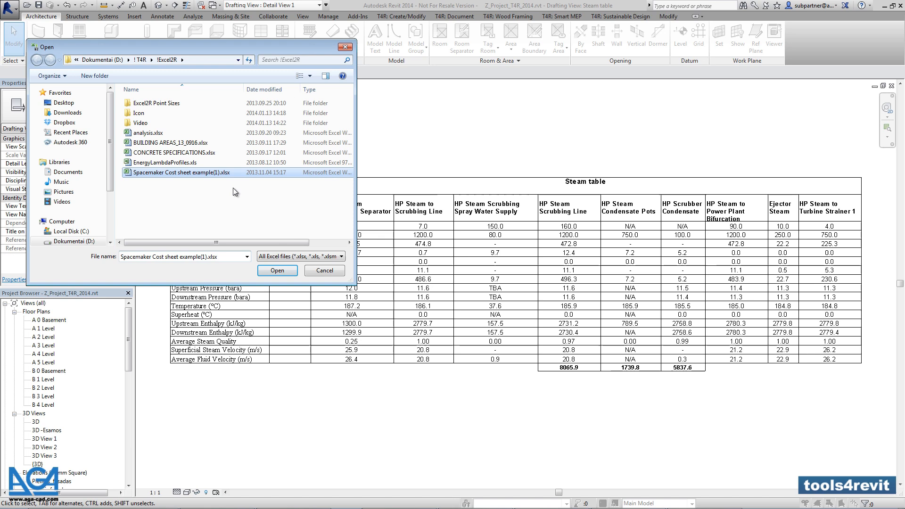
{"action": "left_click", "coordinate": [277, 270]}
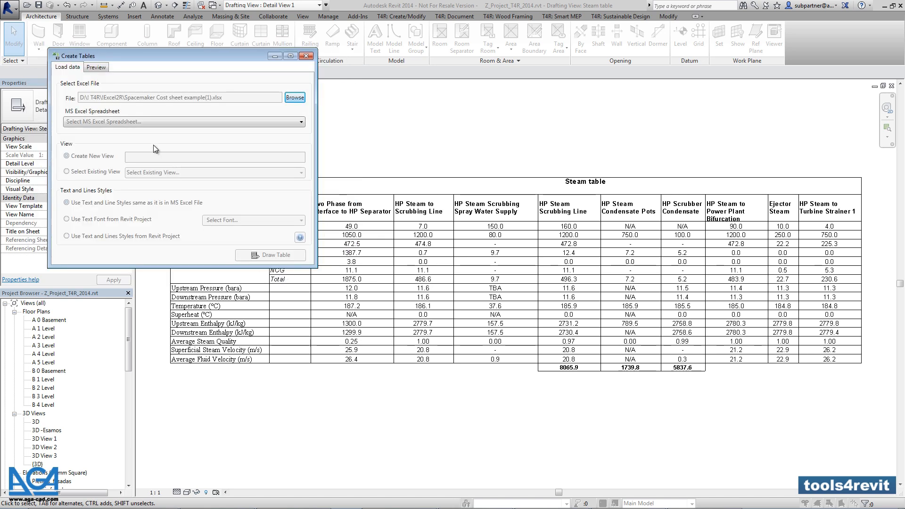
{"action": "left_click", "coordinate": [183, 122]}
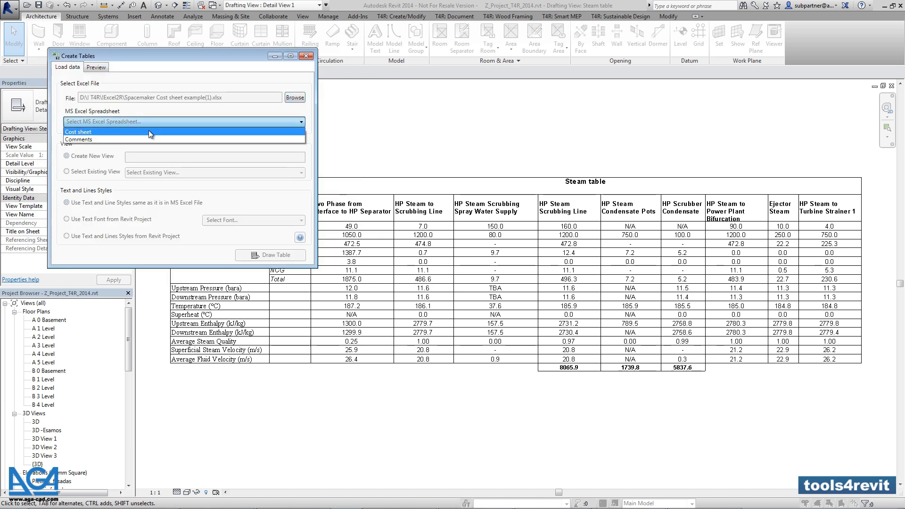
{"action": "left_click", "coordinate": [78, 131]}
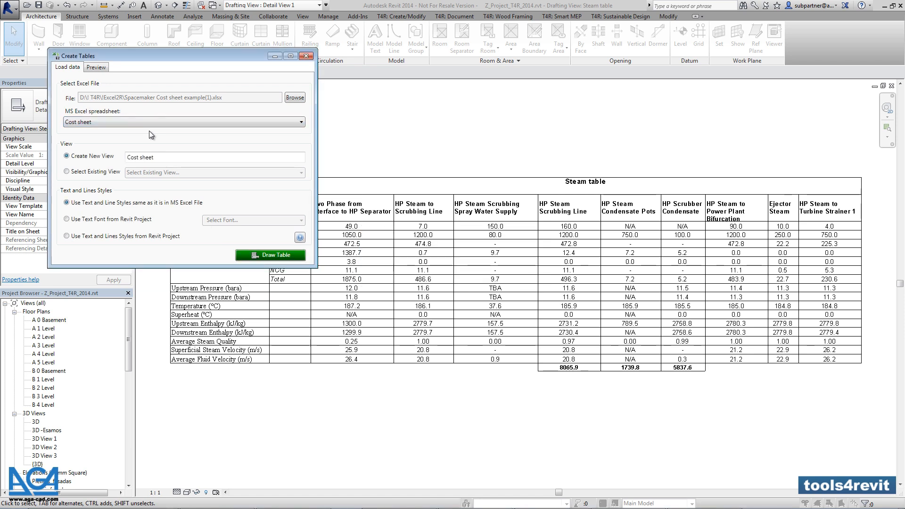
{"action": "left_click", "coordinate": [67, 236]}
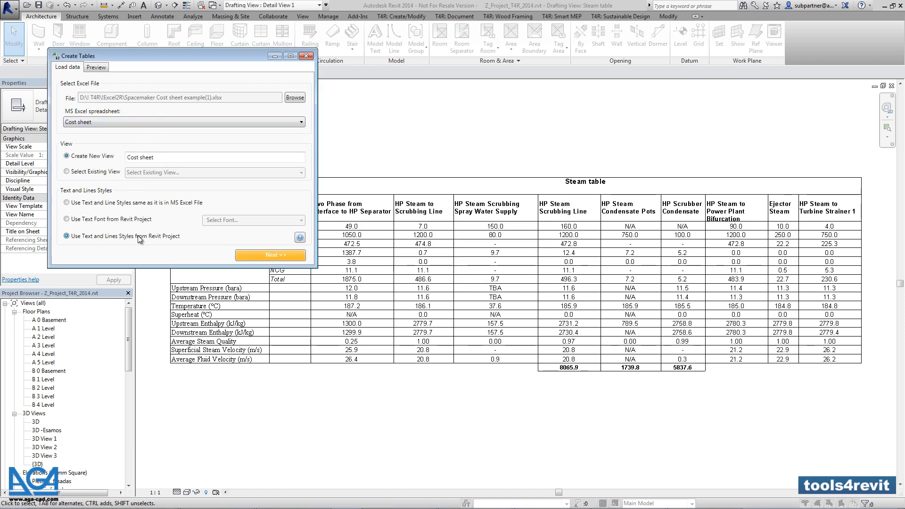
{"action": "left_click", "coordinate": [270, 255]}
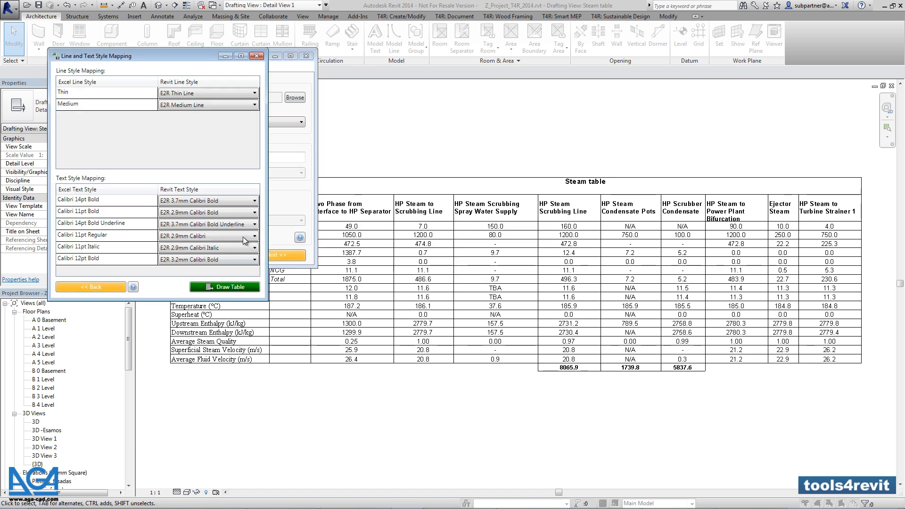
Map Thin to Hidden Lines, Medium to Medium Lines, and Calibri 14pt Bold to 3mm Arial
{"action": "left_click", "coordinate": [252, 93]}
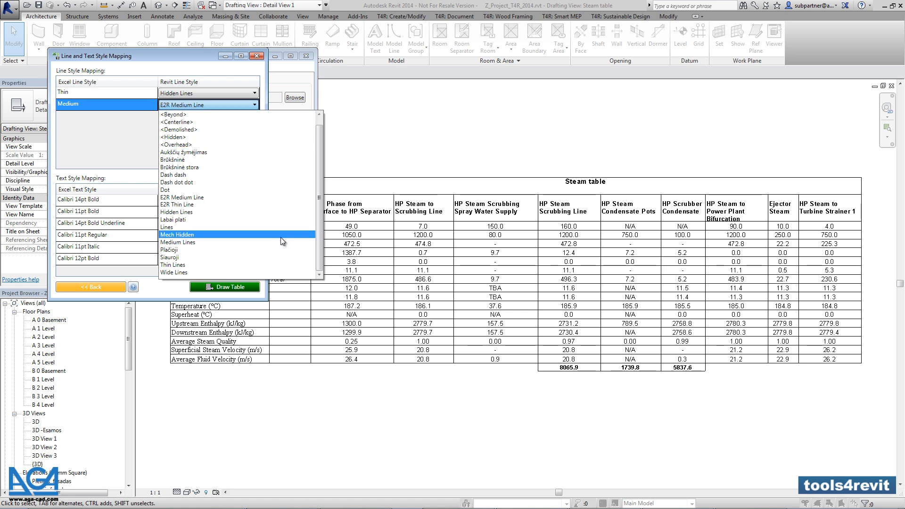
{"action": "left_click", "coordinate": [180, 241]}
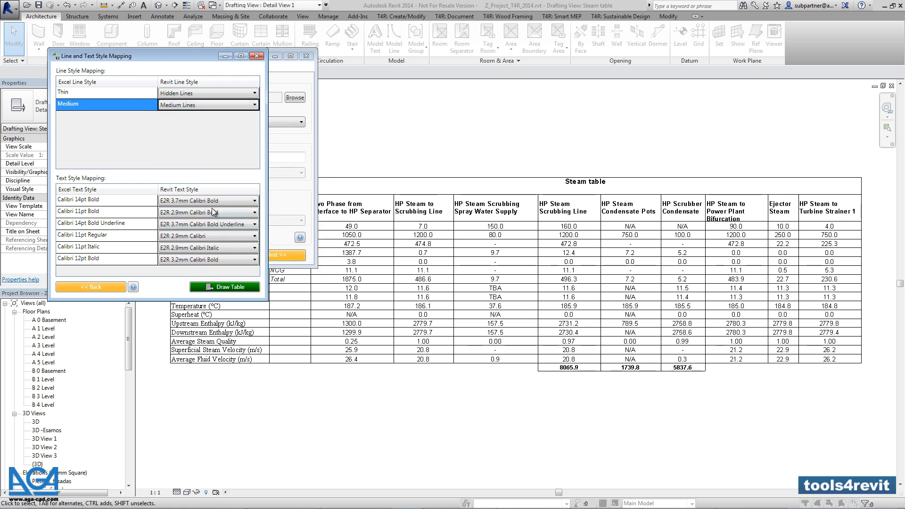
{"action": "left_click", "coordinate": [252, 200]}
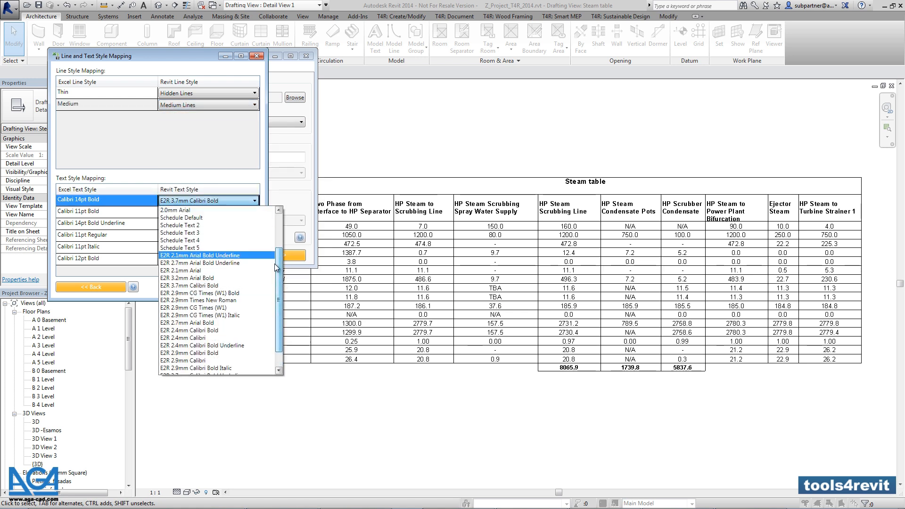
{"action": "scroll", "scroll_direction": "up", "scroll_amount": 3}
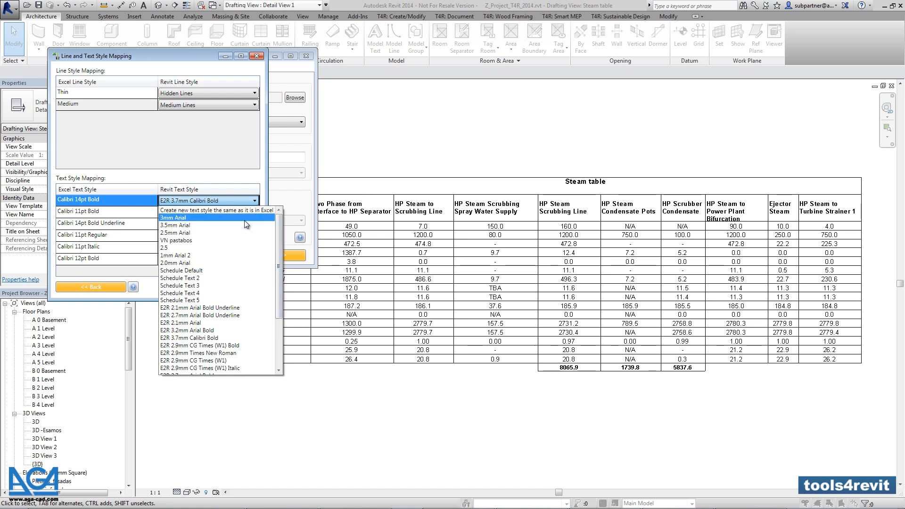
{"action": "left_click", "coordinate": [172, 218]}
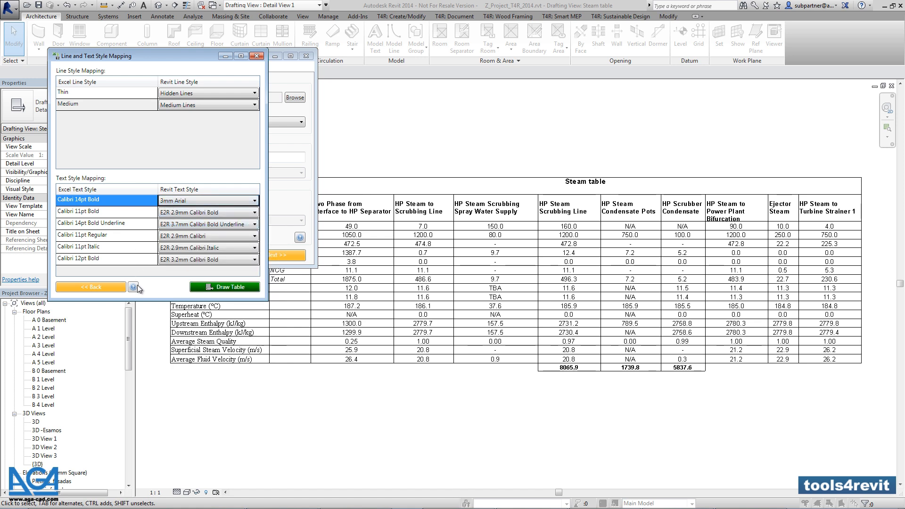
{"action": "left_click", "coordinate": [132, 287]}
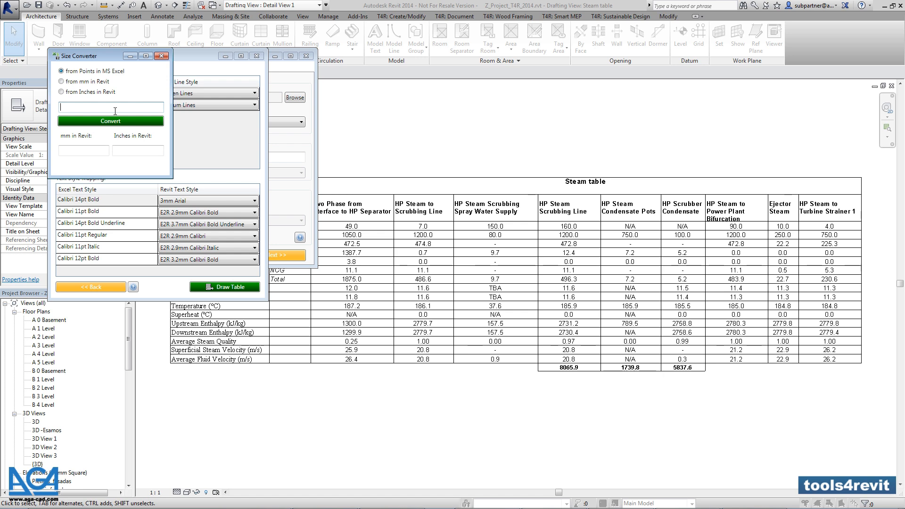
{"action": "left_click", "coordinate": [110, 121]}
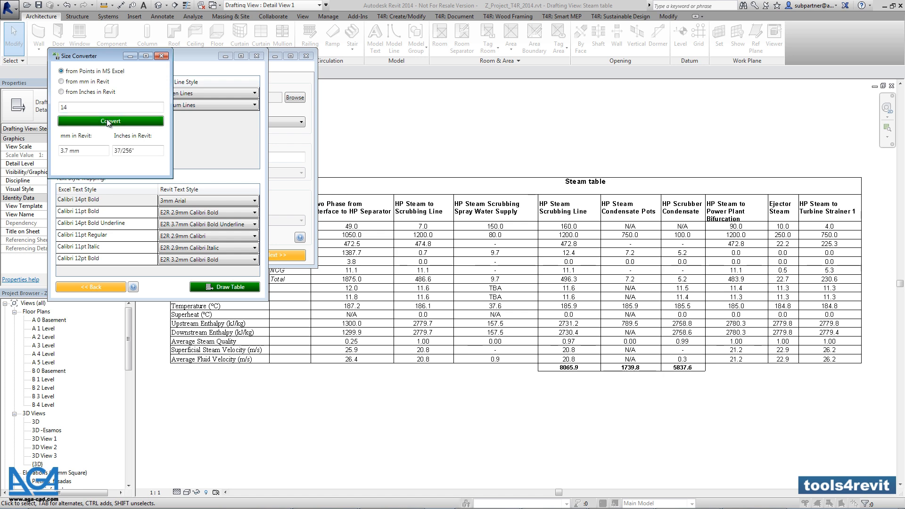
{"action": "mouse_move", "coordinate": [95, 159]}
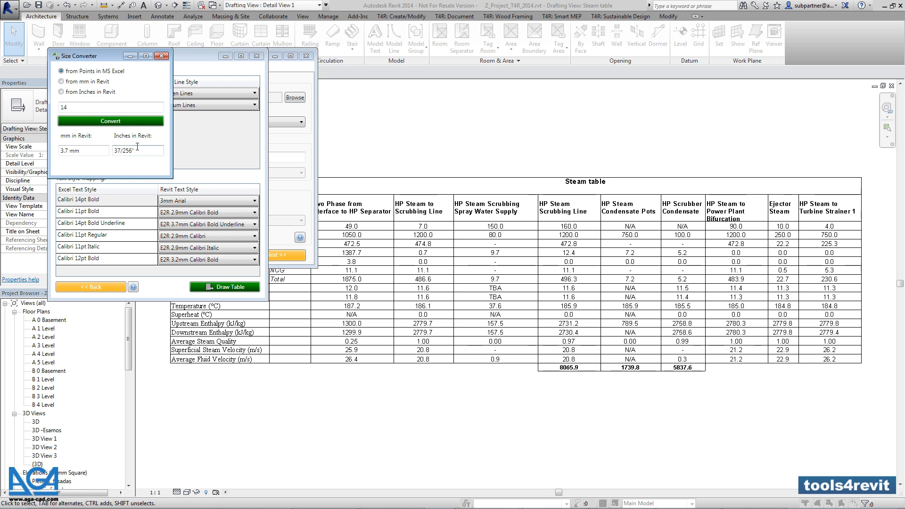
{"action": "left_click", "coordinate": [61, 81]}
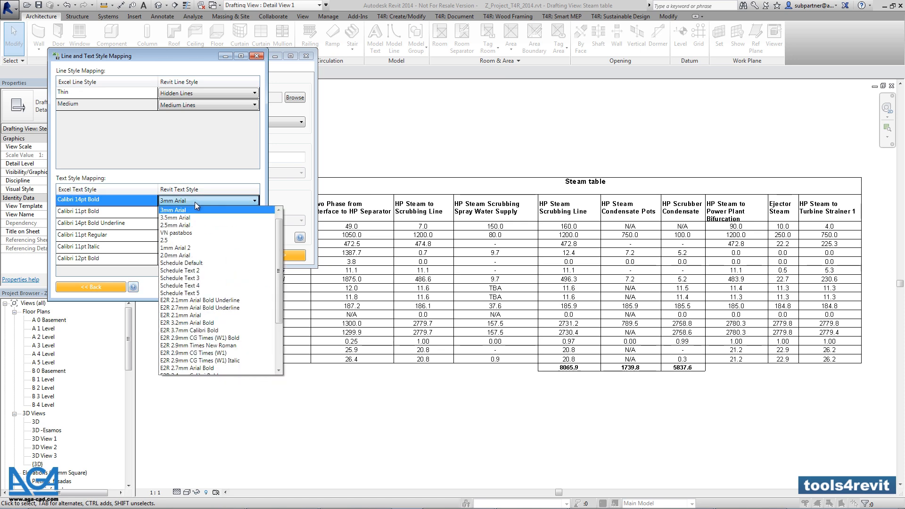
Map Calibri 14pt Bold to 3.5mm Arial, 11pt Regular to a new style, 12pt Bold to 2.5
{"action": "left_click", "coordinate": [173, 210]}
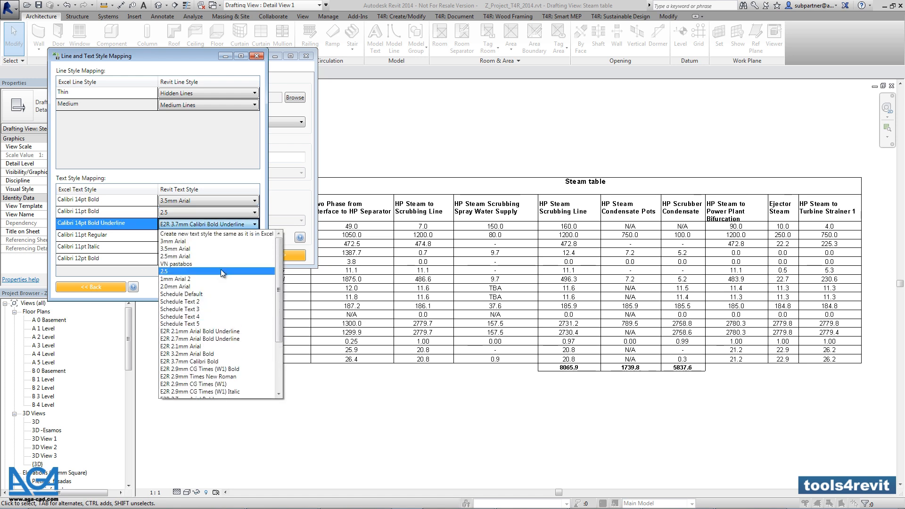
{"action": "mouse_move", "coordinate": [199, 245]}
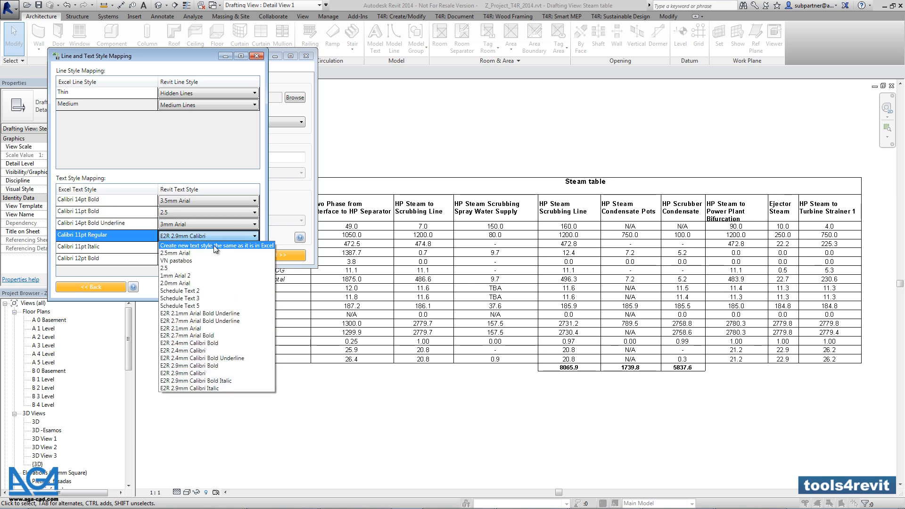
{"action": "left_click", "coordinate": [105, 247]}
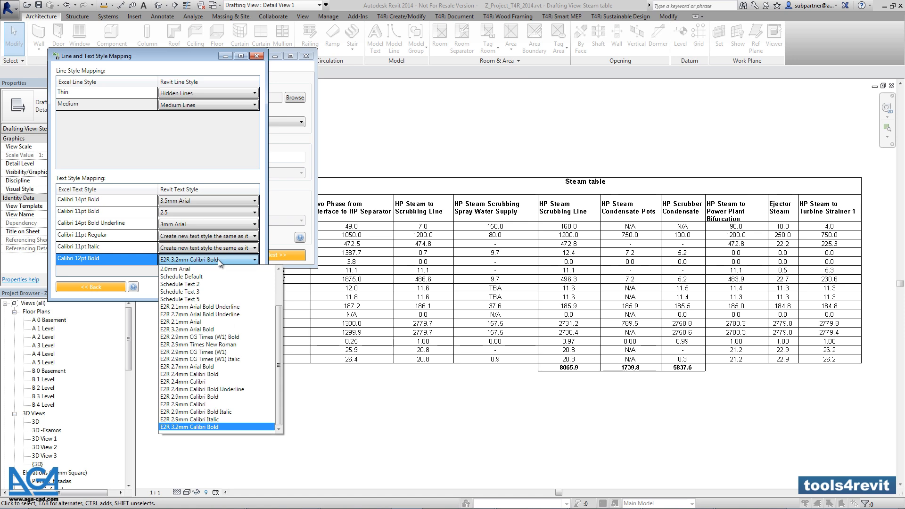
{"action": "scroll", "scroll_direction": "up", "scroll_amount": 3}
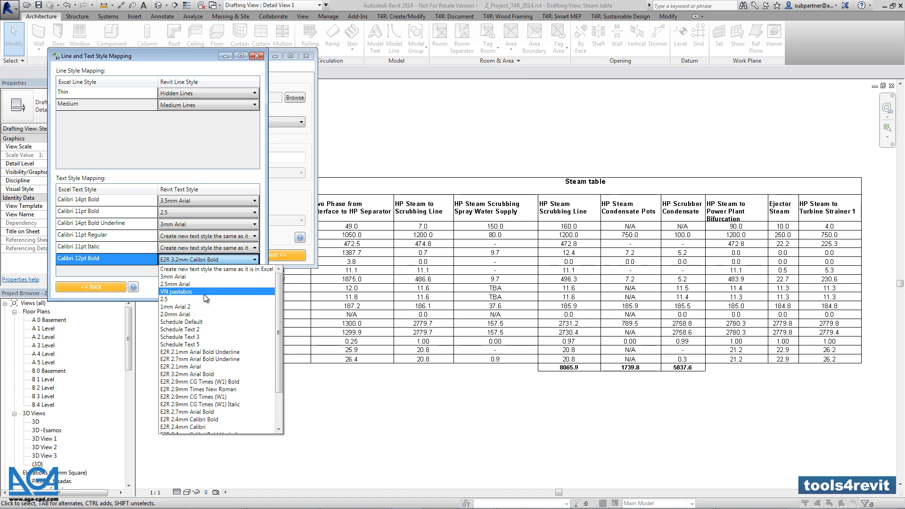
{"action": "left_click", "coordinate": [164, 291]}
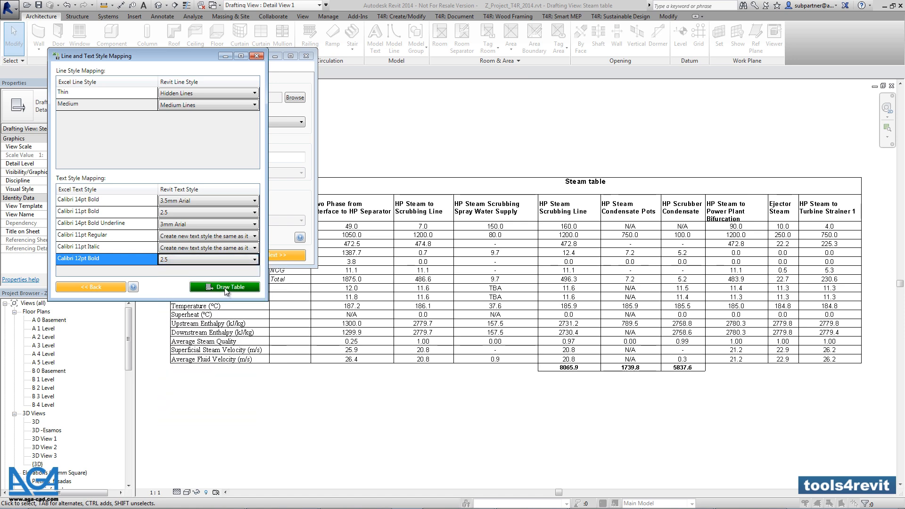
Draw the Cost sheet table into its new drafting view and acknowledge the success message
{"action": "left_click", "coordinate": [224, 287]}
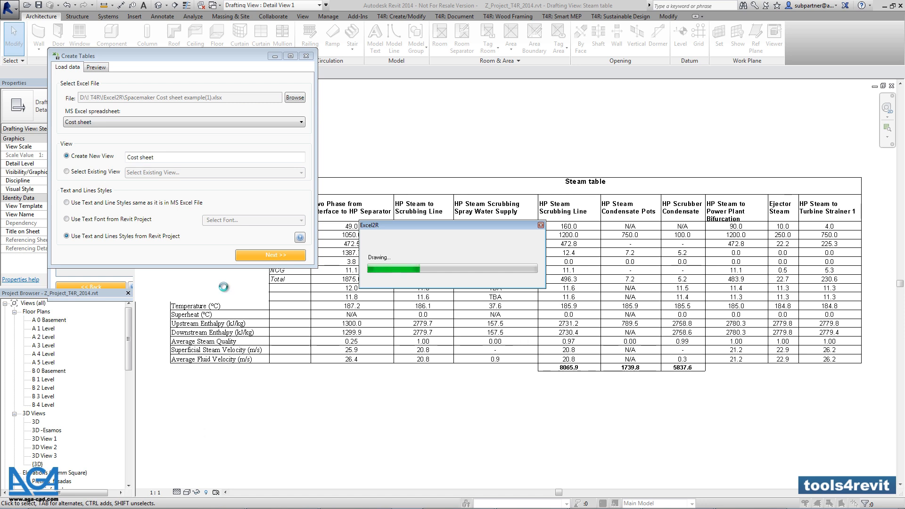
{"action": "left_click", "coordinate": [270, 255]}
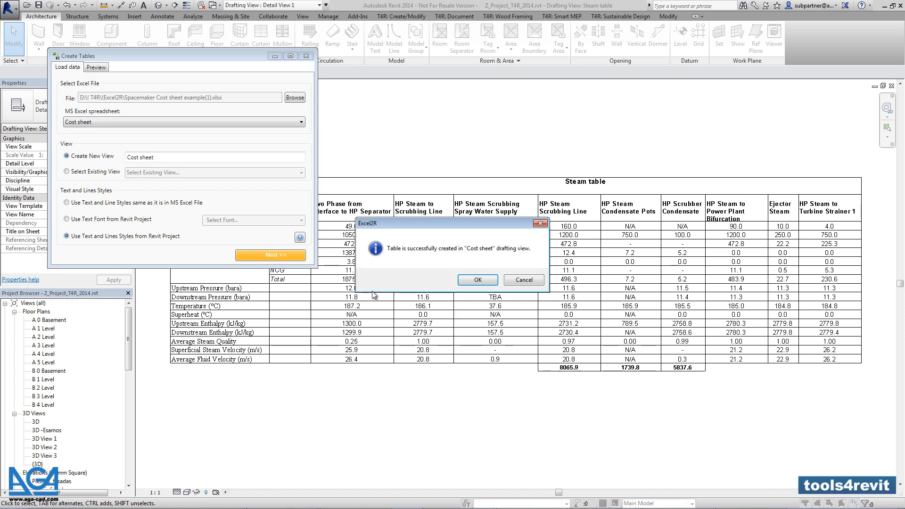
{"action": "left_click", "coordinate": [477, 279]}
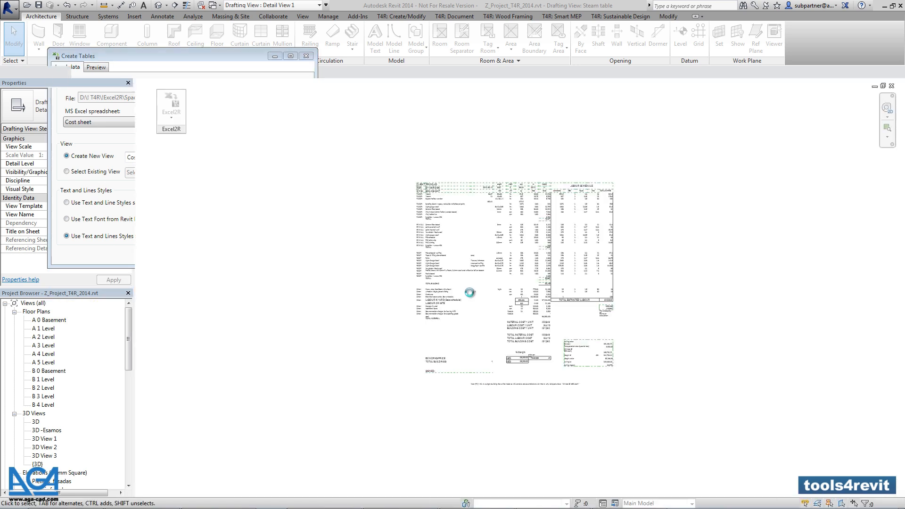